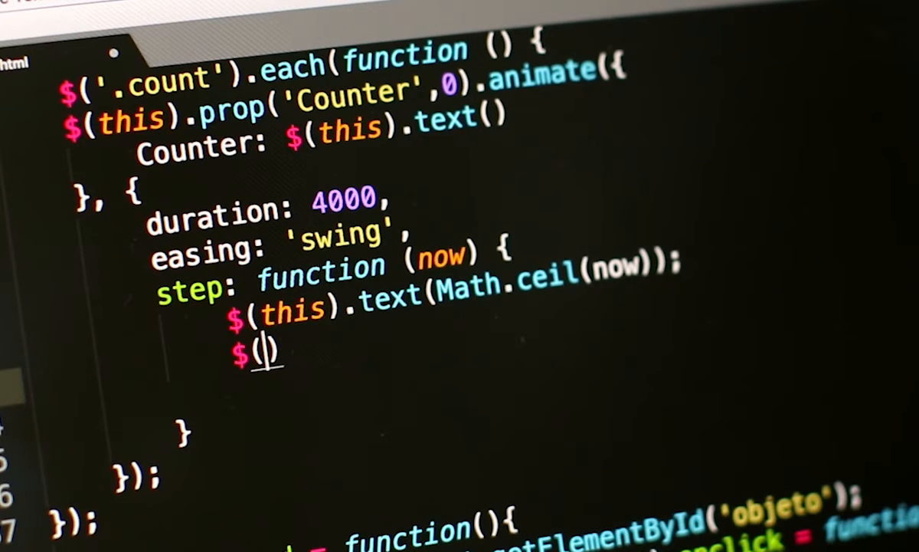
text(this)
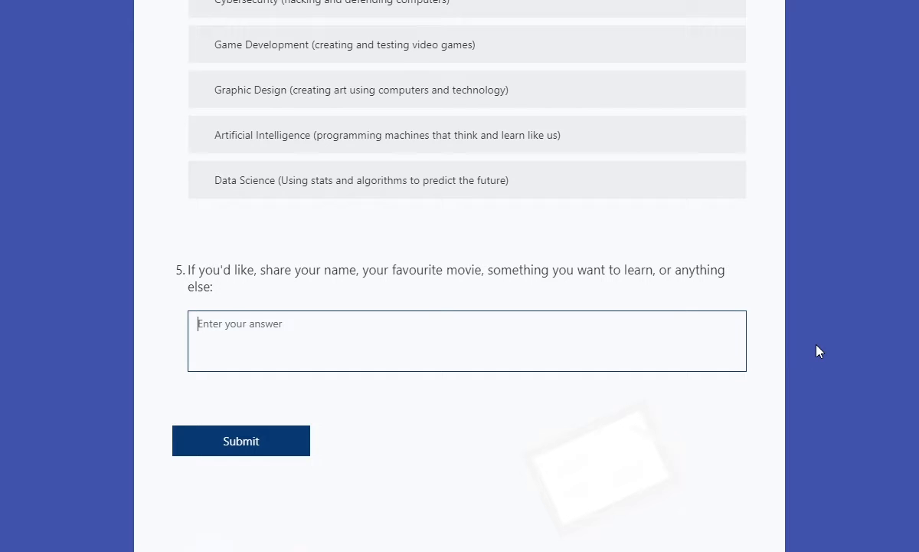
text(nah)
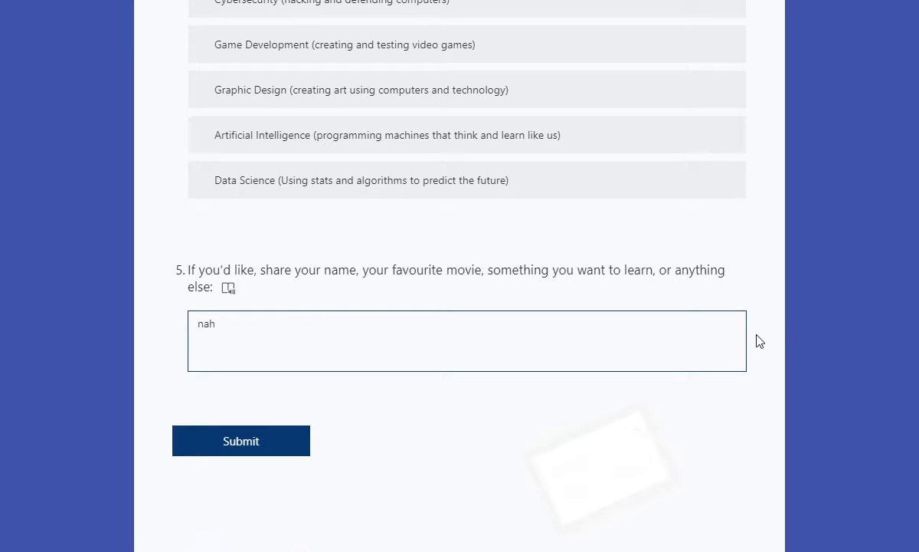